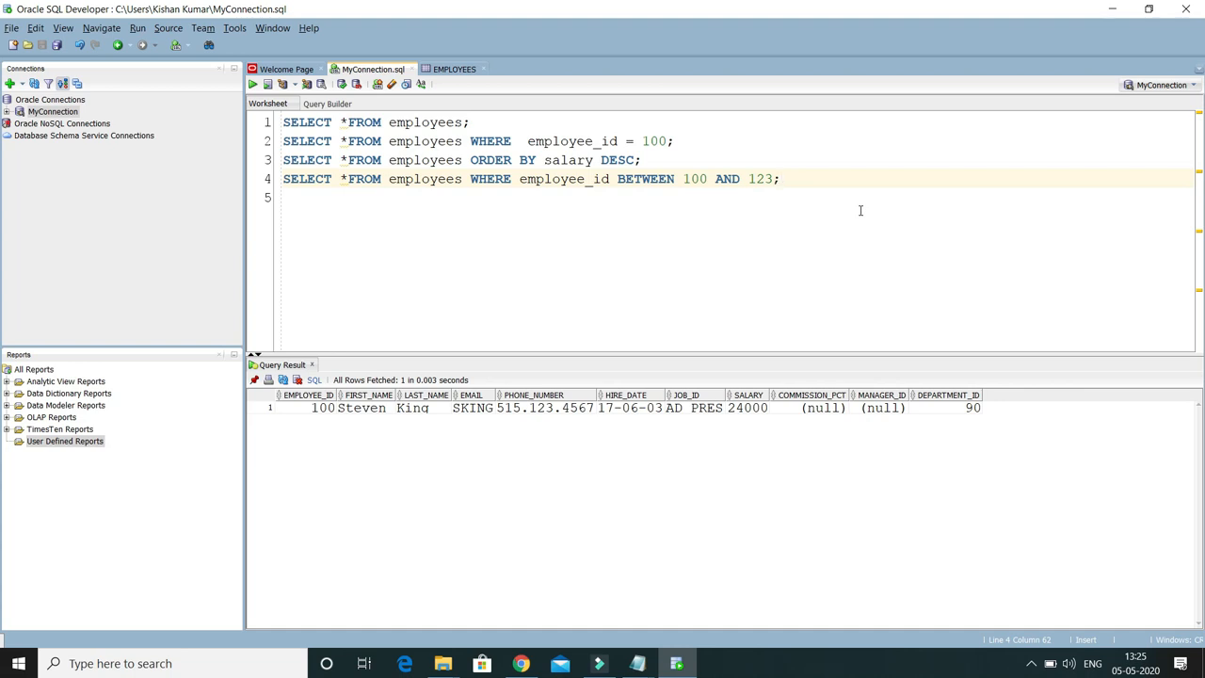
mouse_move(883, 214)
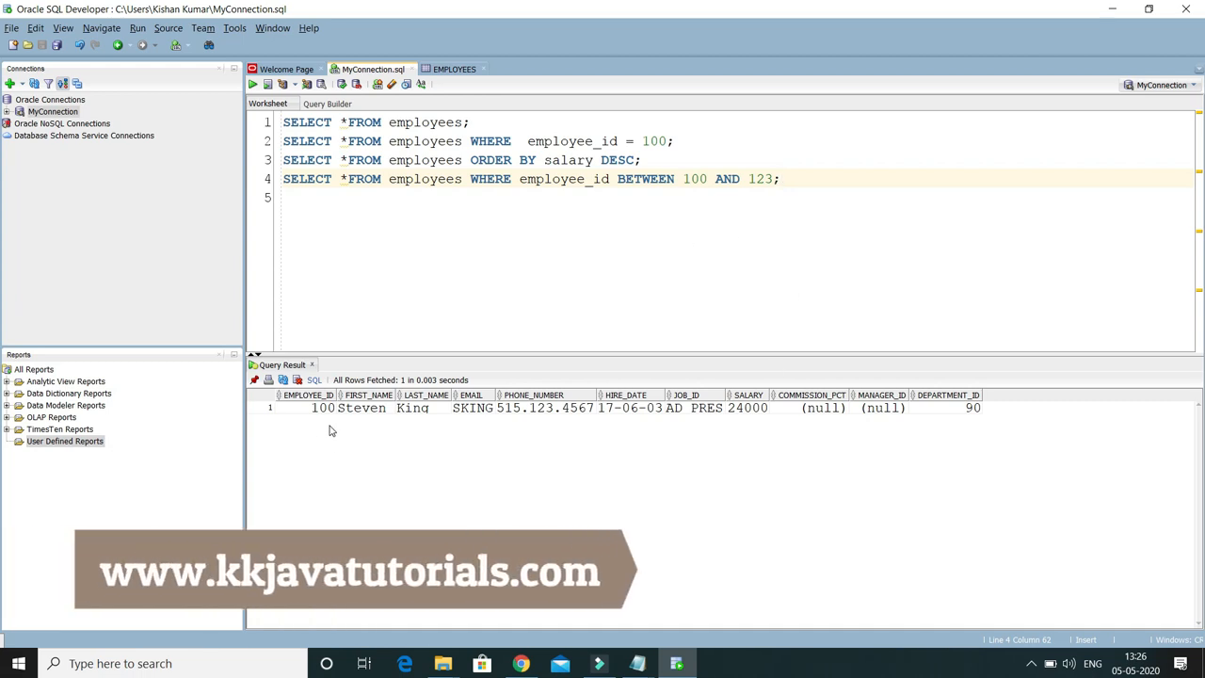
Step: Run SELECT * FROM employees to fetch 50 employee rows
left_click(879, 407)
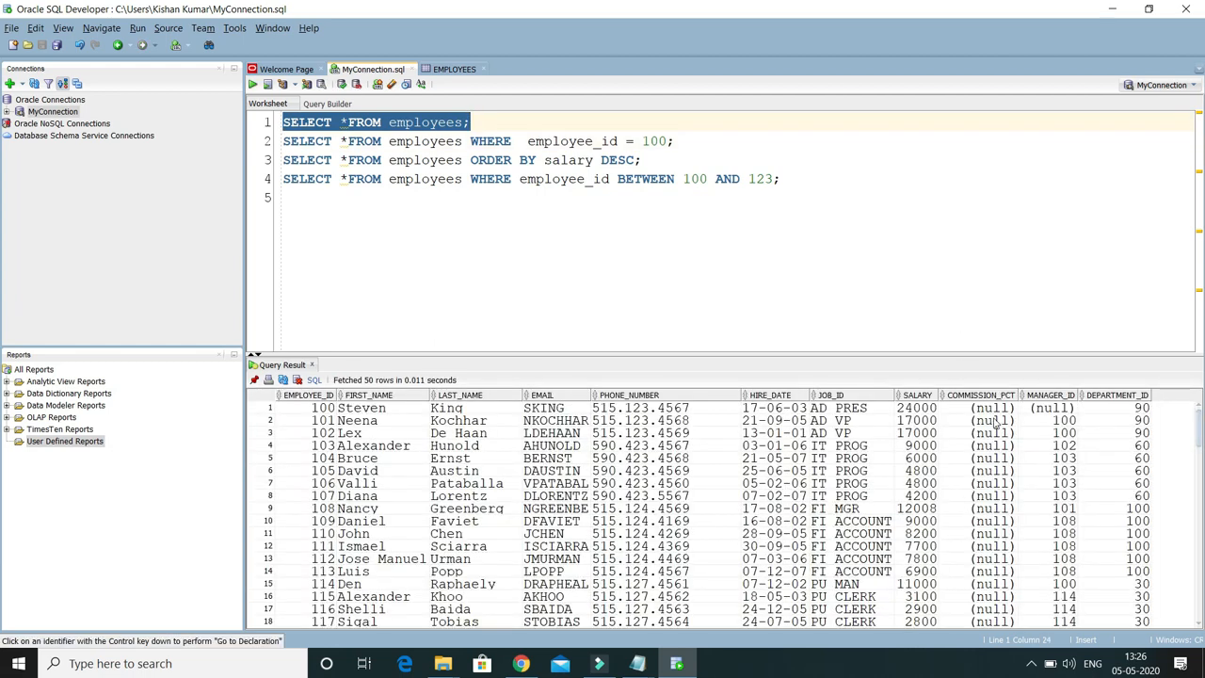
left_click(979, 408)
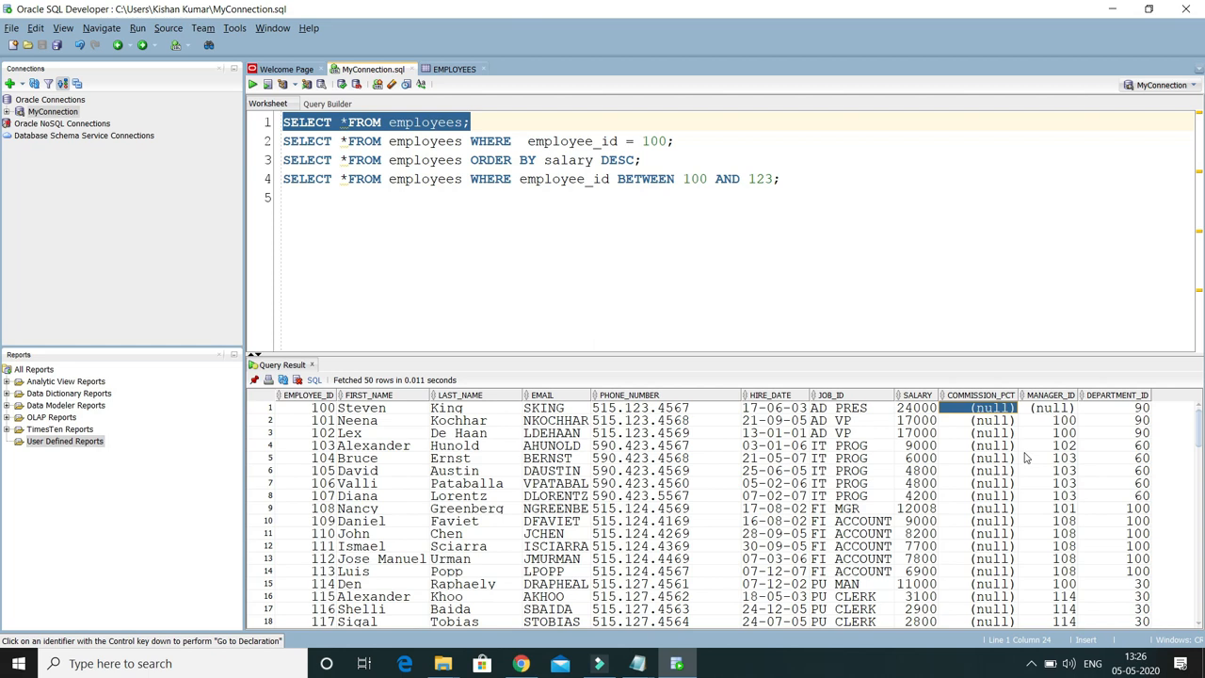
mouse_move(271, 193)
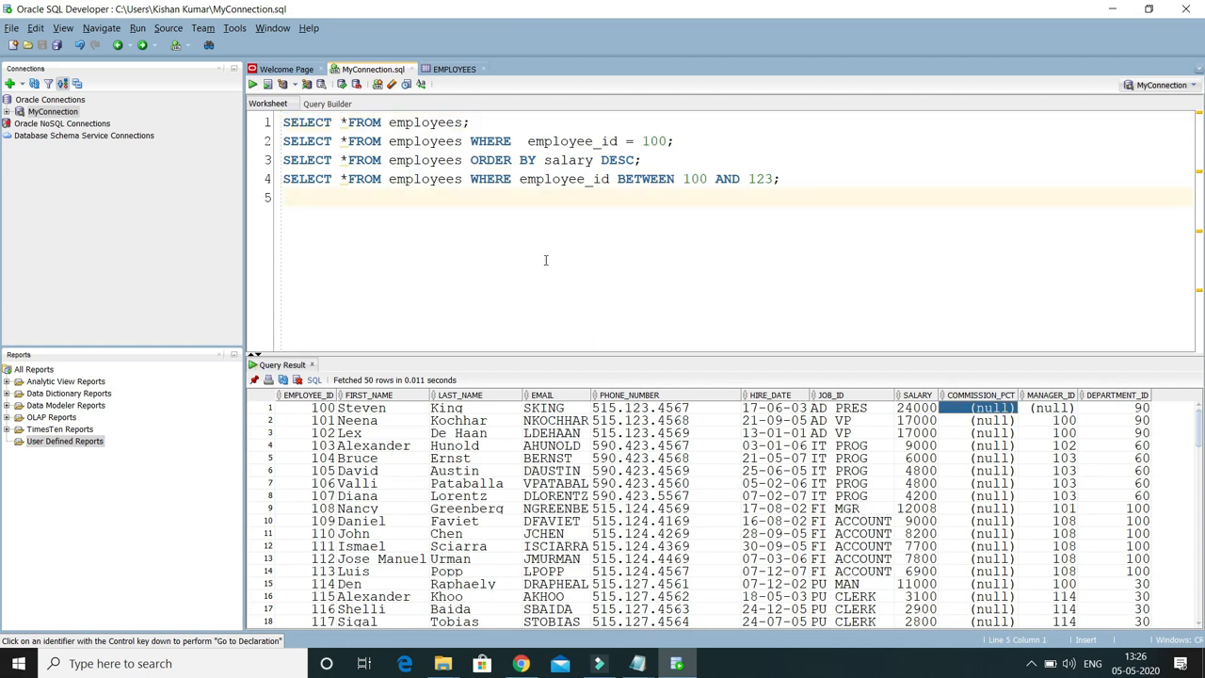
Step: Open Tools > Preferences on the Database: Advanced page
left_click(234, 27)
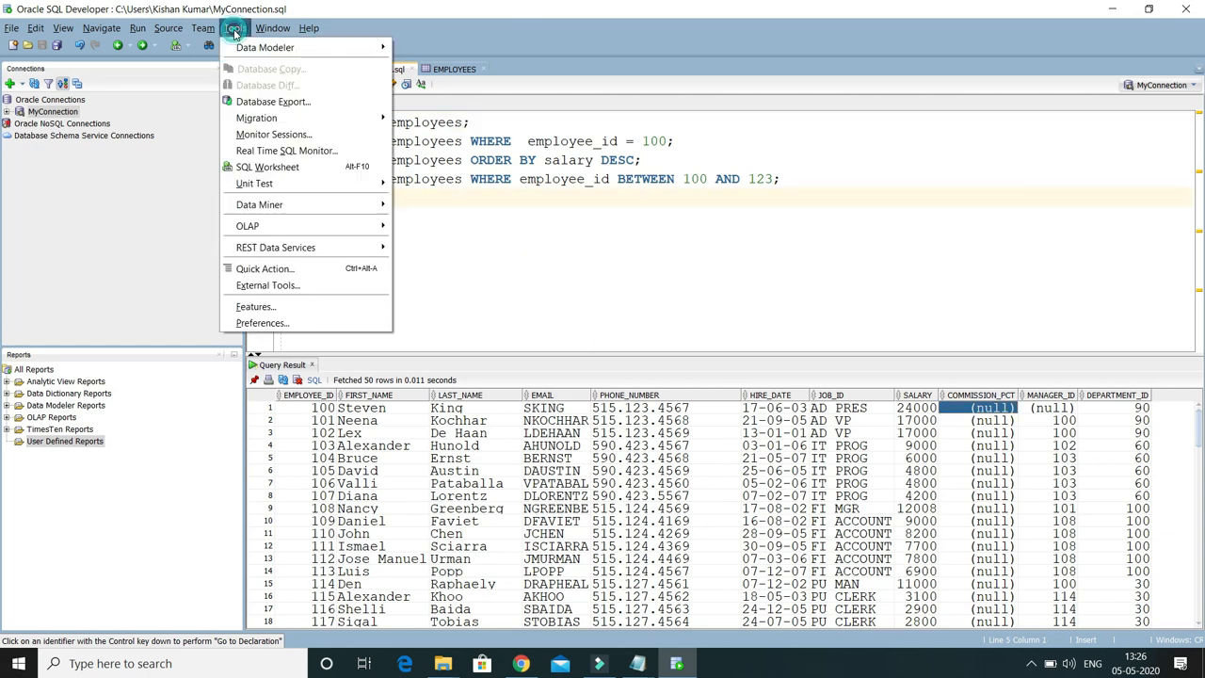
left_click(261, 322)
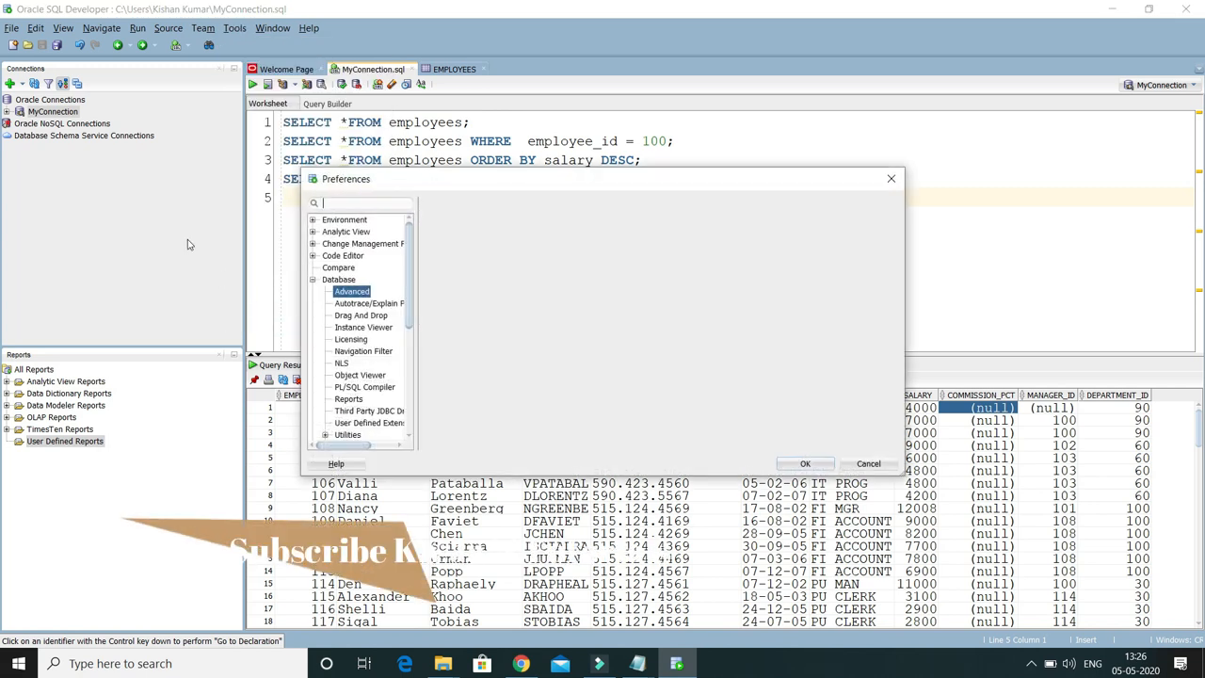
left_click(337, 280)
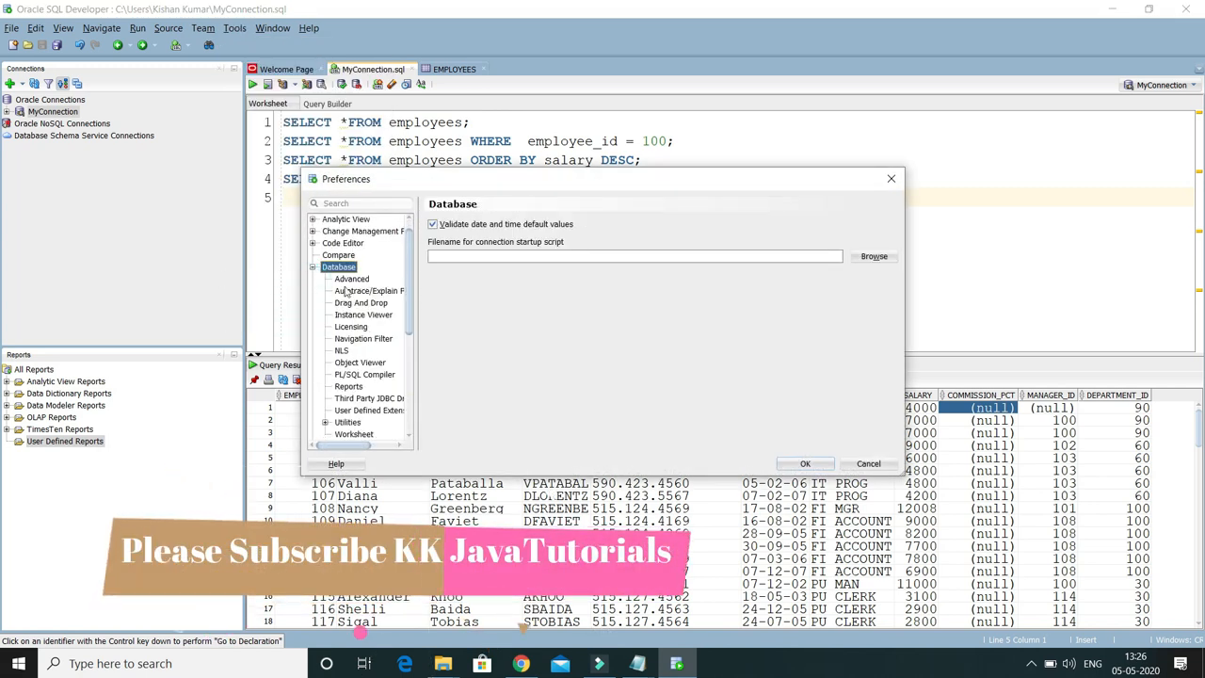
left_click(351, 279)
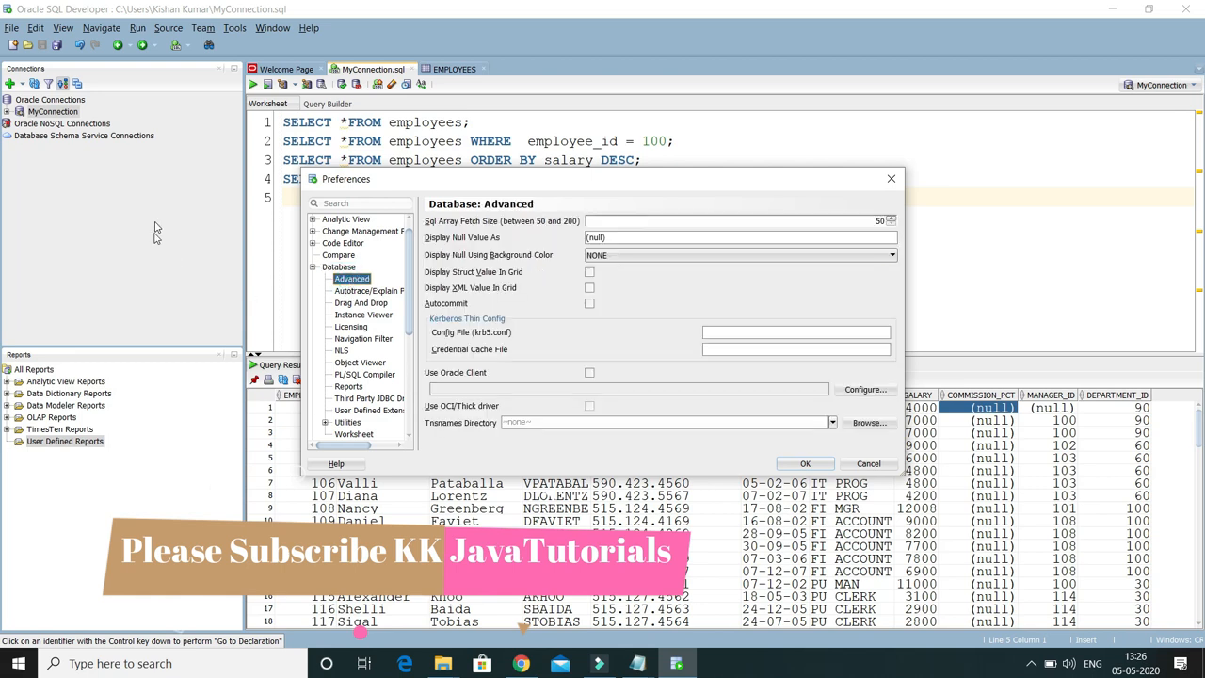
mouse_move(452, 249)
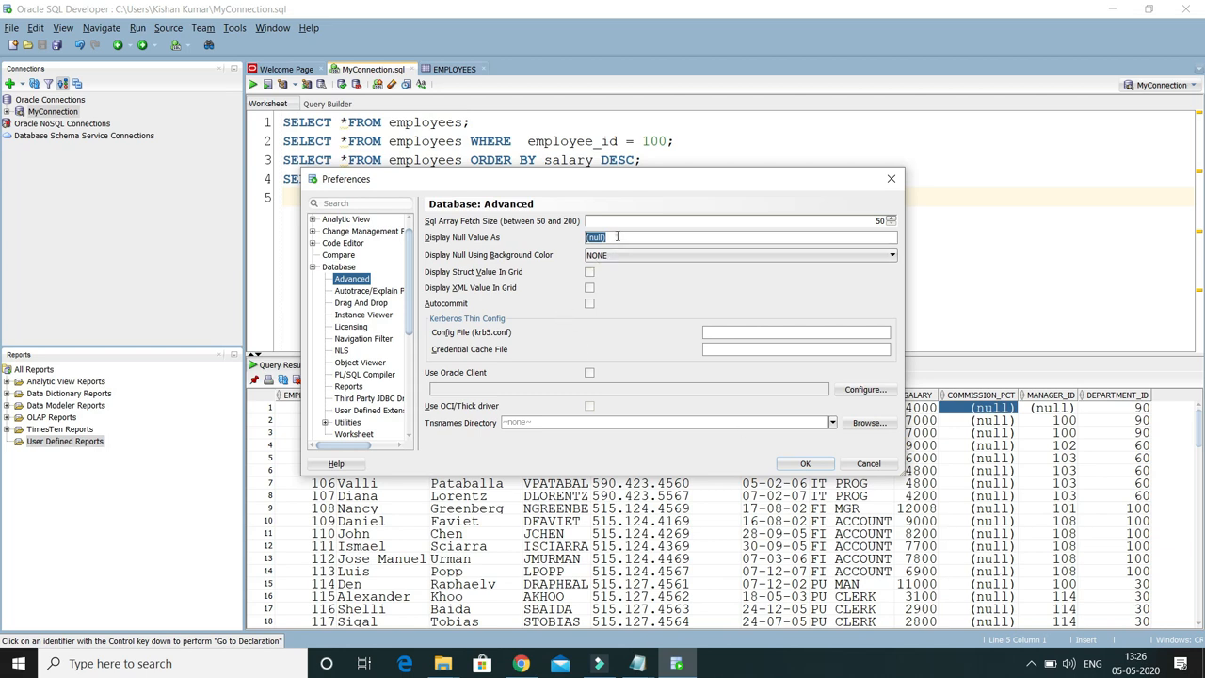
Step: Set Display Null Value As to NULL
type("N")
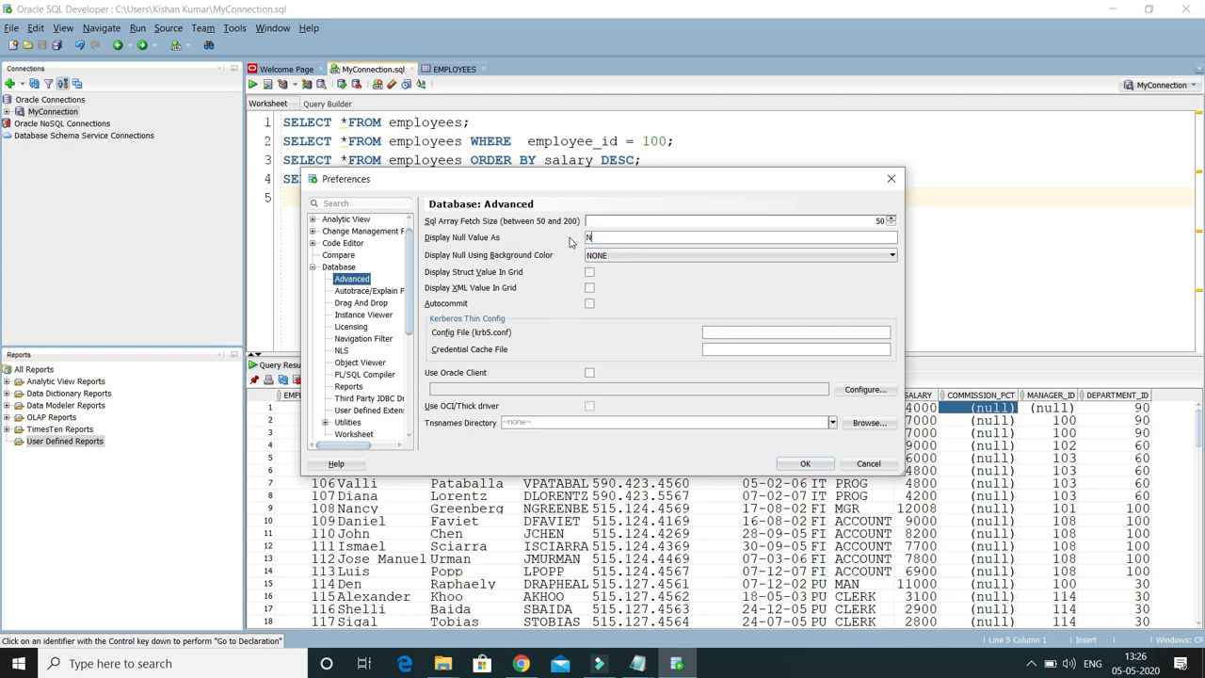
type("ULL")
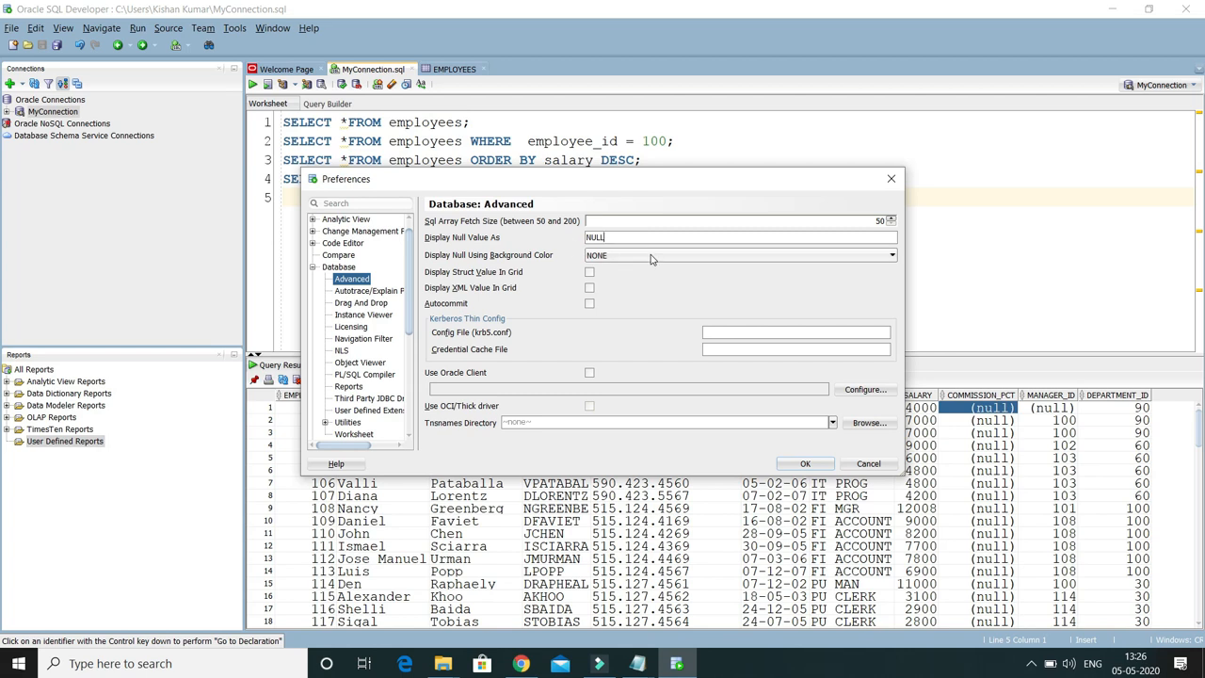
mouse_move(480, 275)
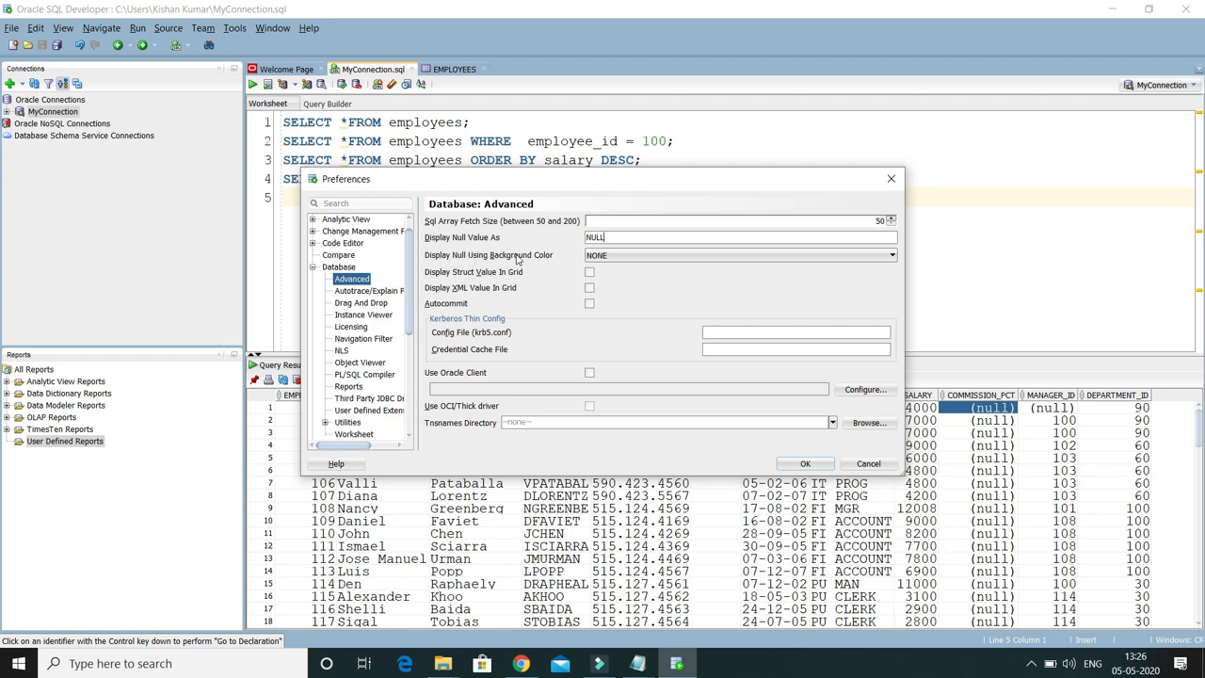
Step: Choose BLUE as the null background colour and confirm the preferences
left_click(889, 255)
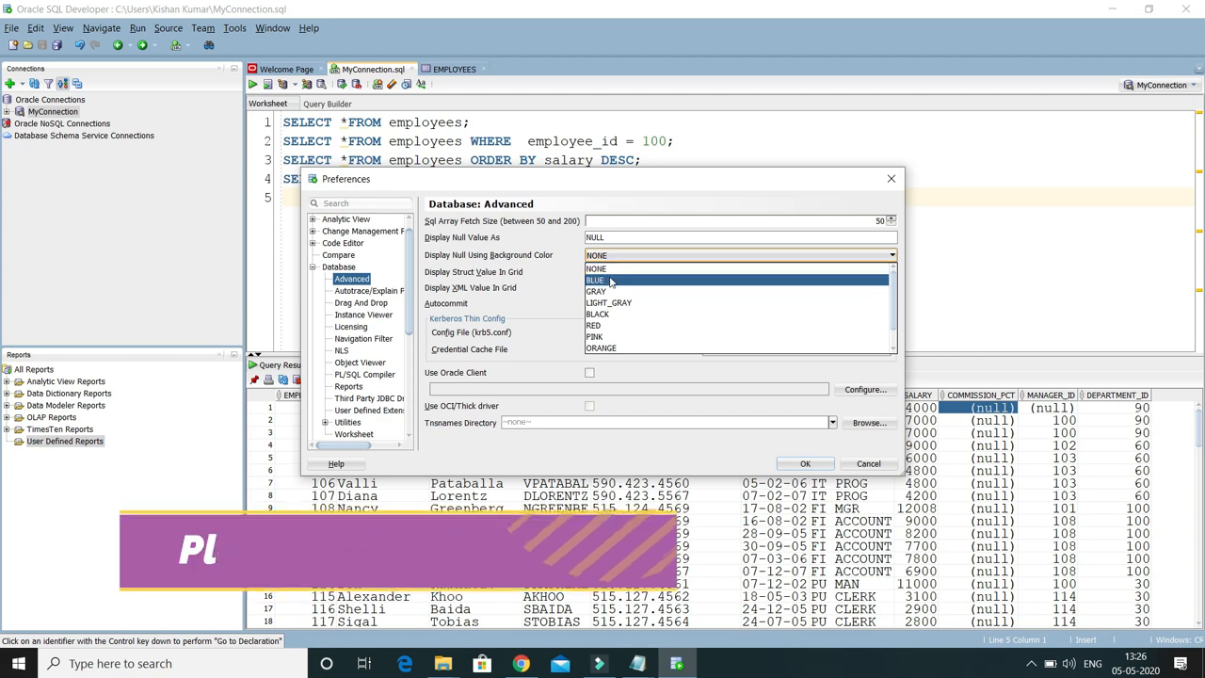
left_click(596, 280)
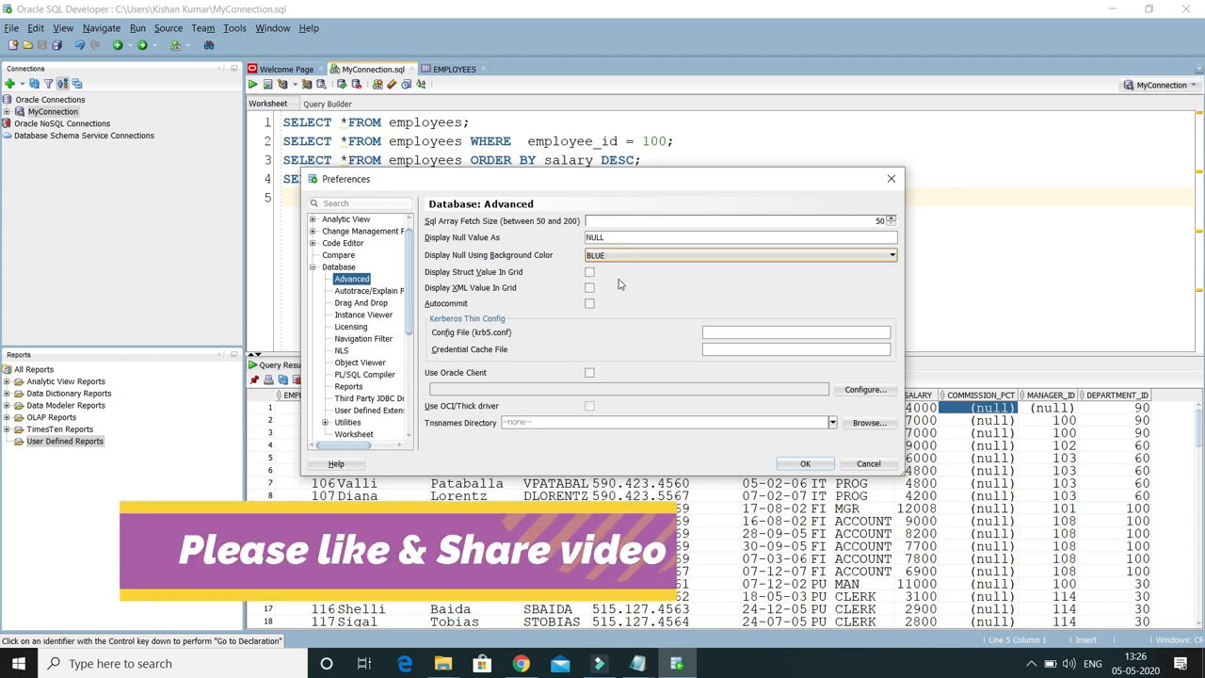
left_click(804, 463)
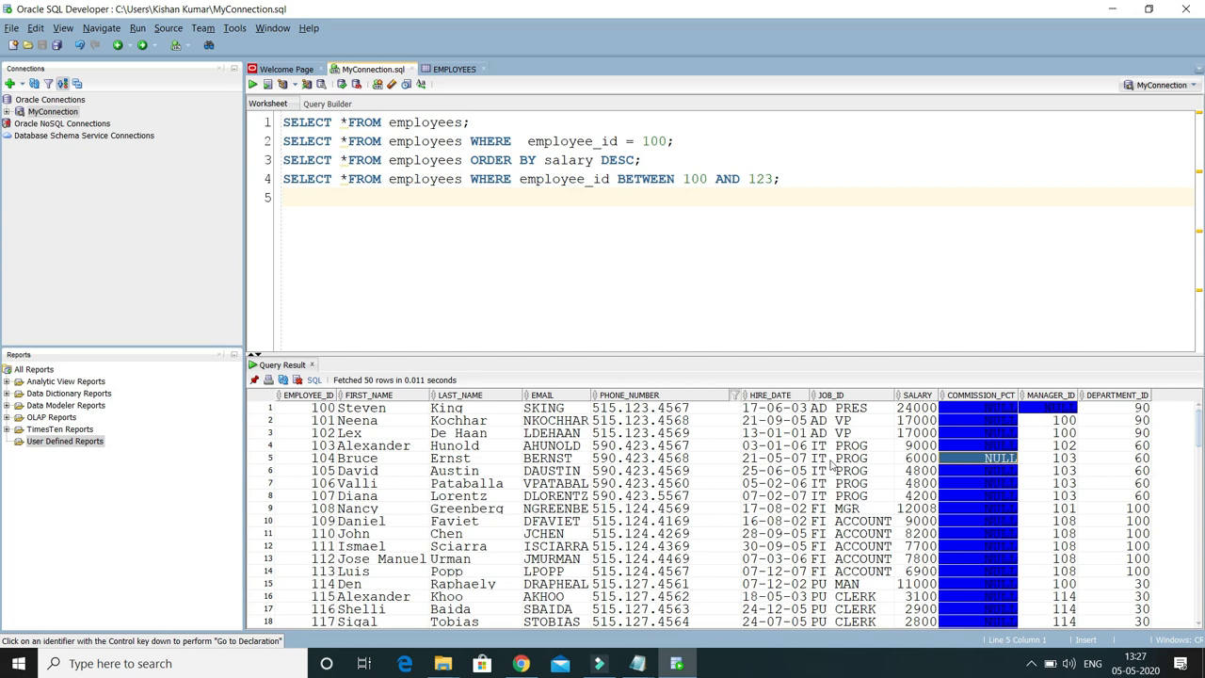
mouse_move(1000, 503)
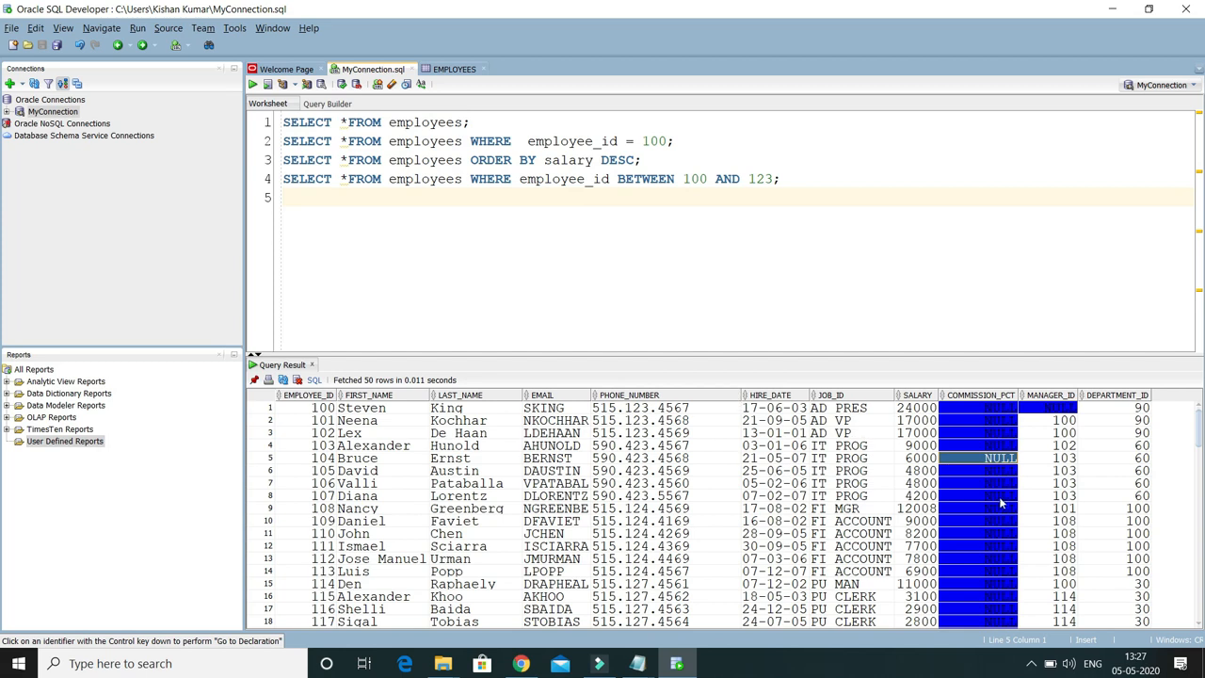
mouse_move(991, 450)
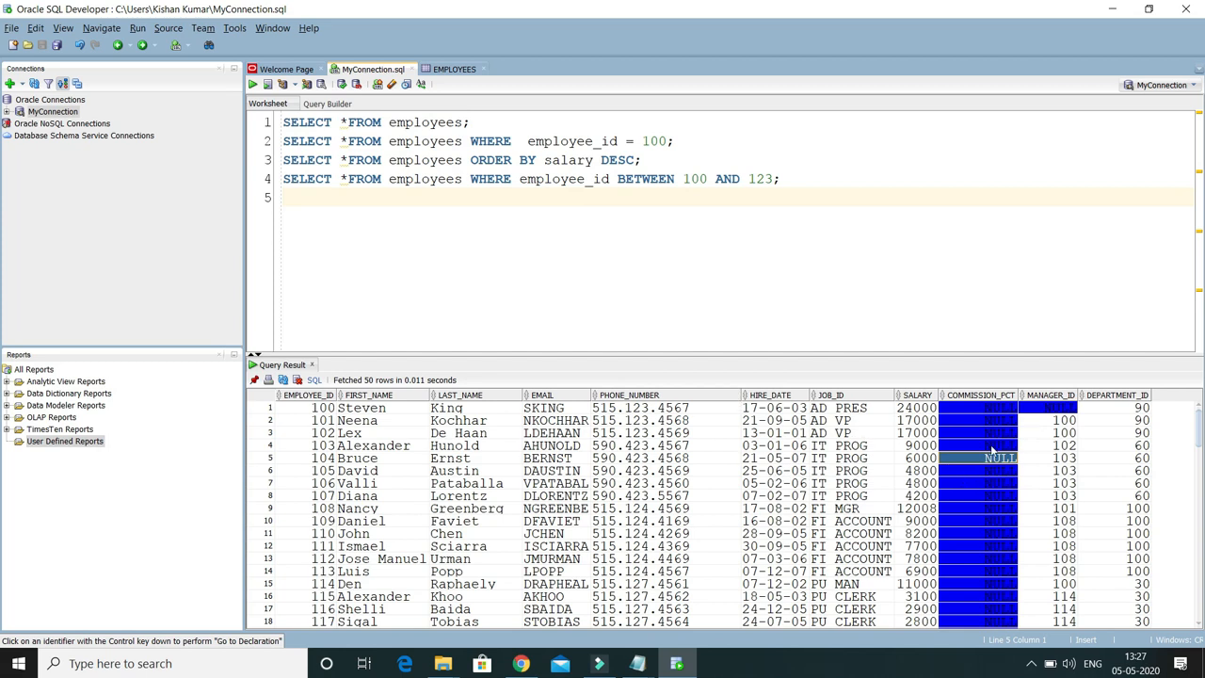
mouse_move(1101, 506)
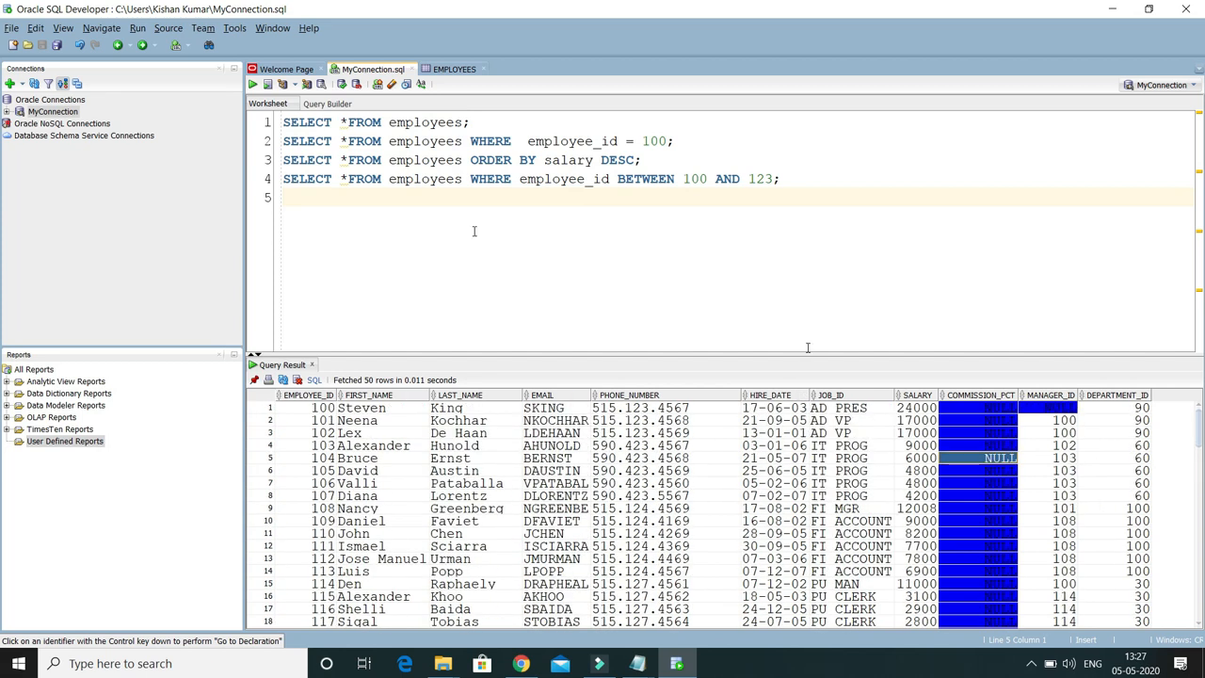
mouse_move(478, 233)
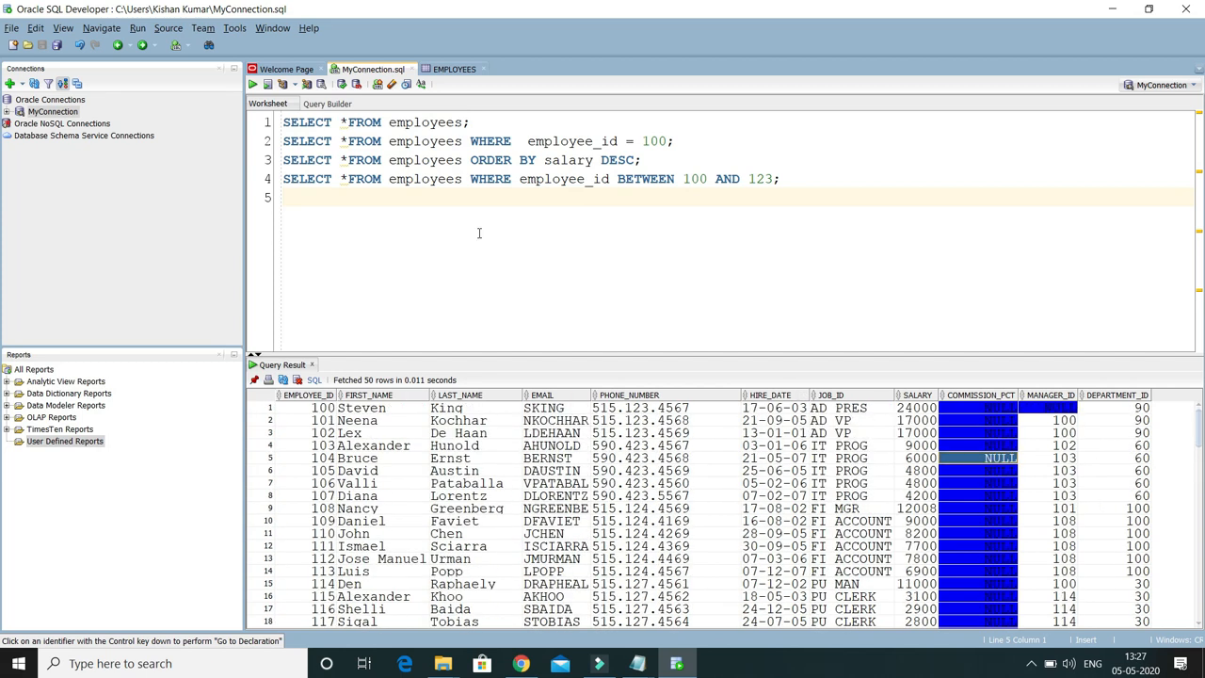